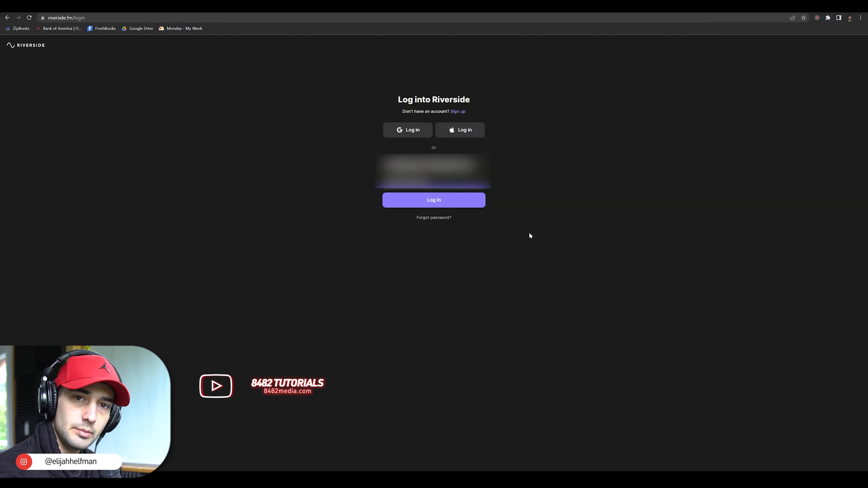
mouse_move(318, 161)
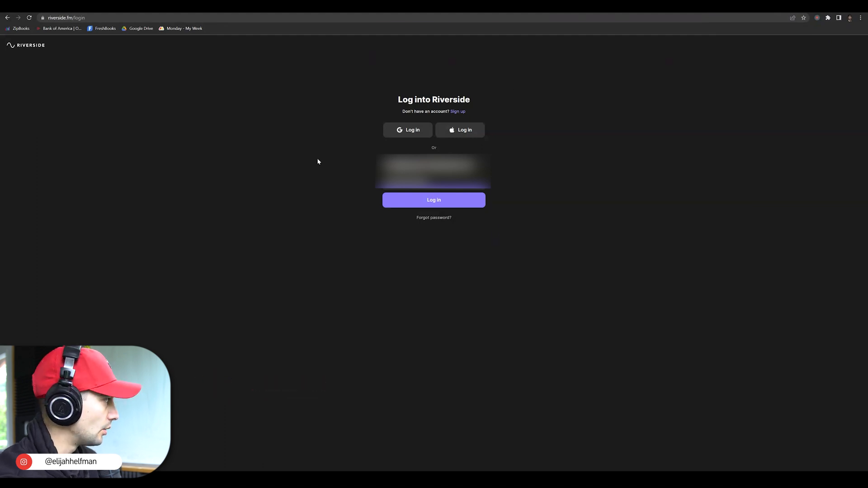
mouse_move(589, 323)
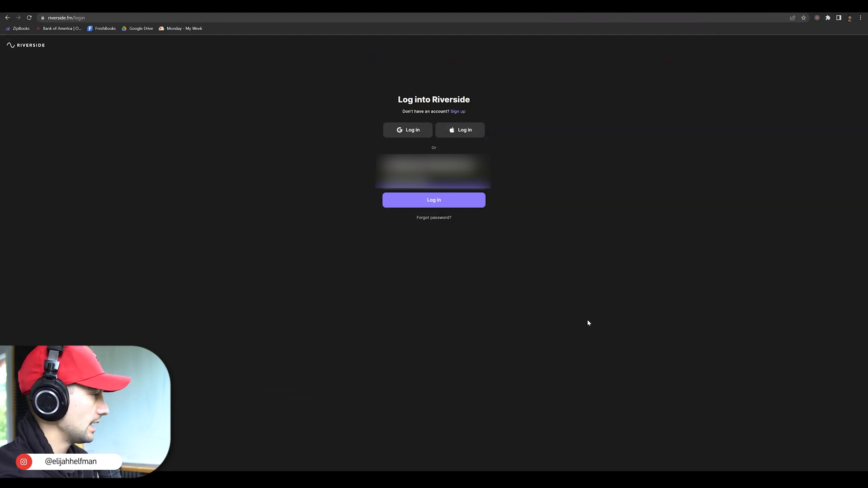
mouse_move(433, 200)
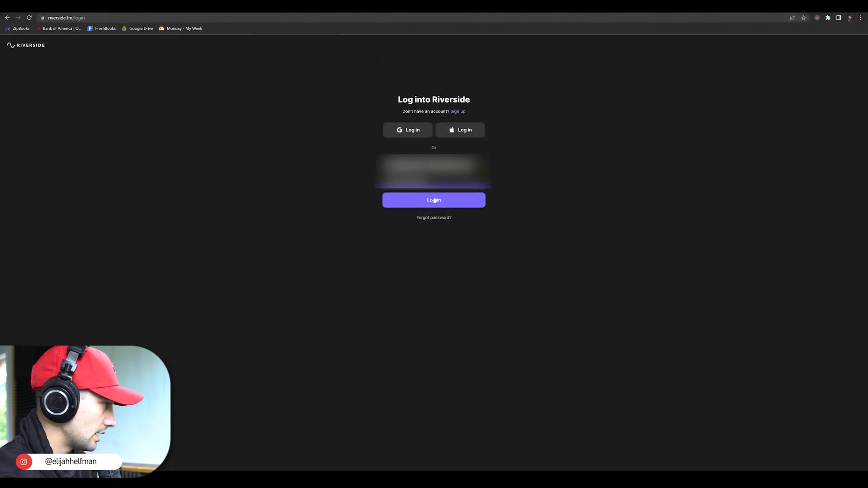
Step: Sign in to the Riverside account with the entered credentials
left_click(434, 200)
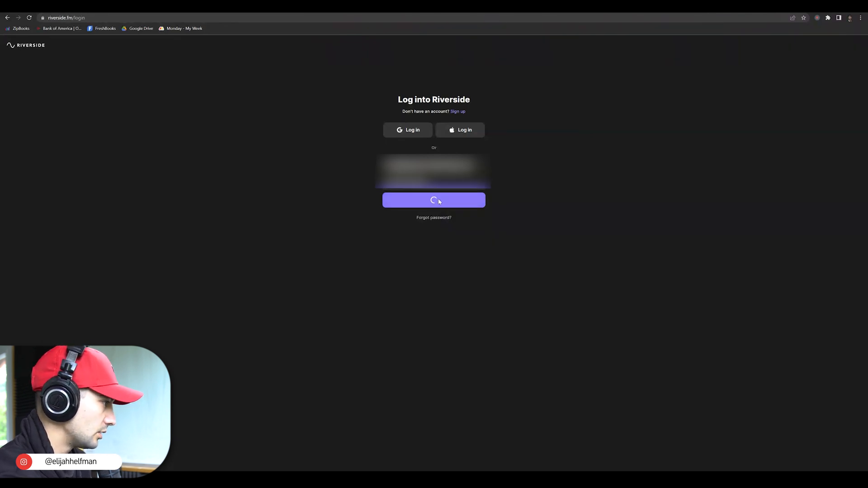
Step: Finish signing in and view the studio's recordings list
left_click(433, 200)
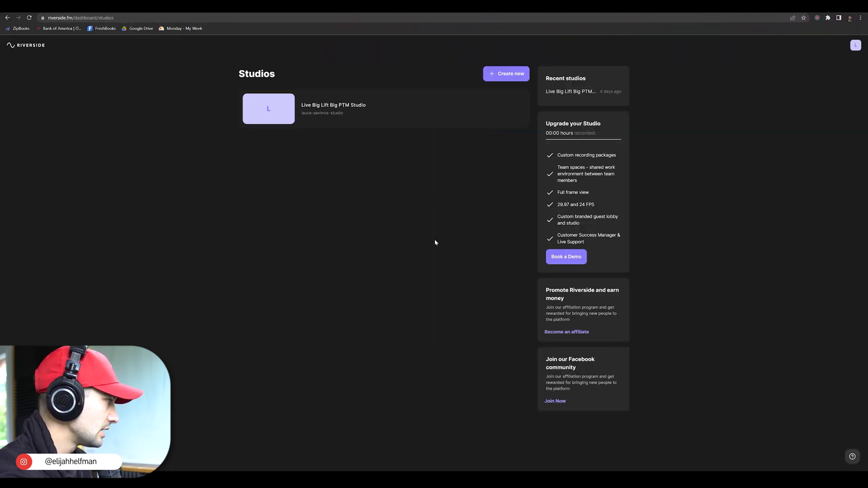
mouse_move(333, 114)
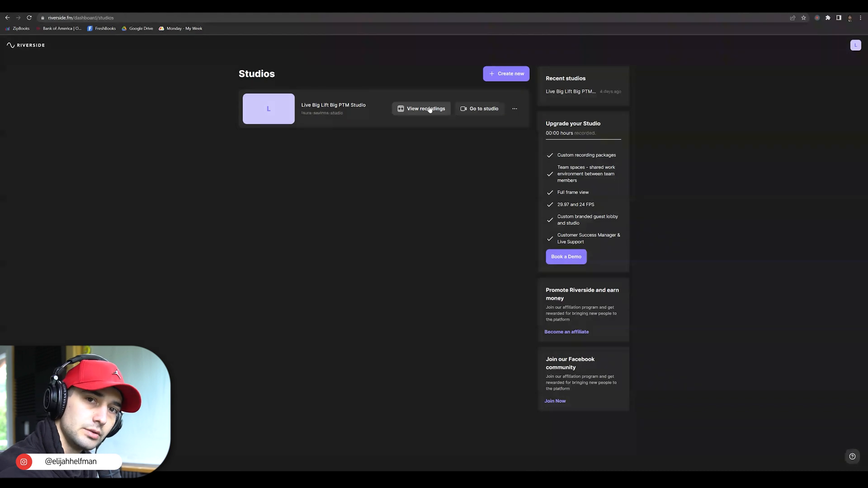
left_click(422, 109)
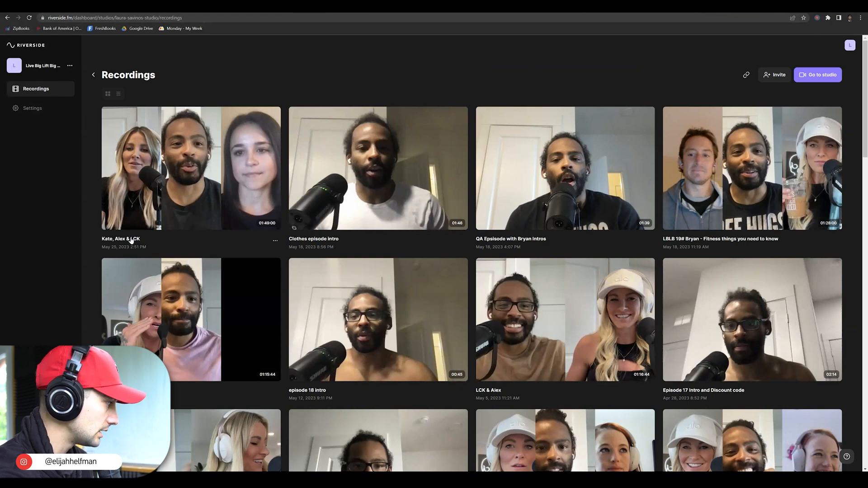
Step: Copy the share link for the Kate, Alex & LCK recording
left_click(191, 168)
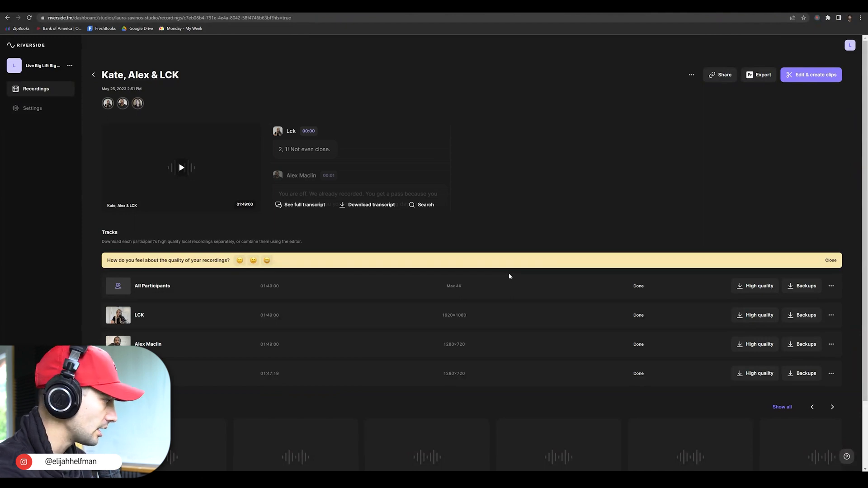
mouse_move(720, 76)
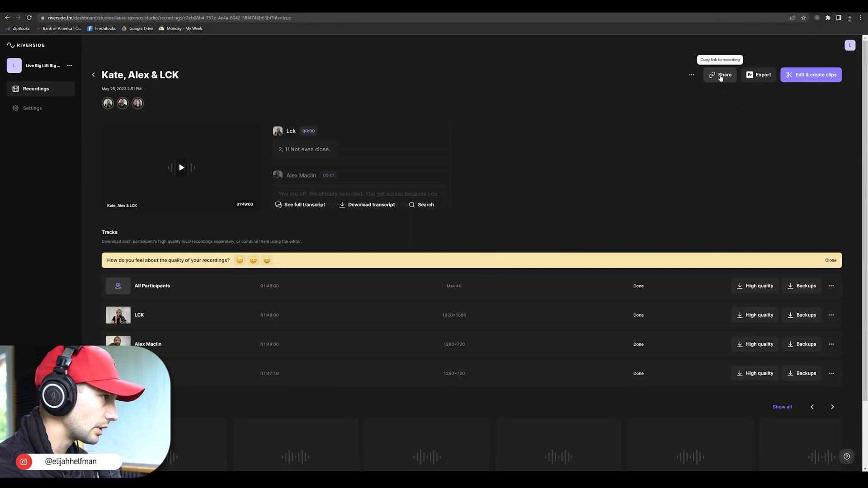
left_click(725, 75)
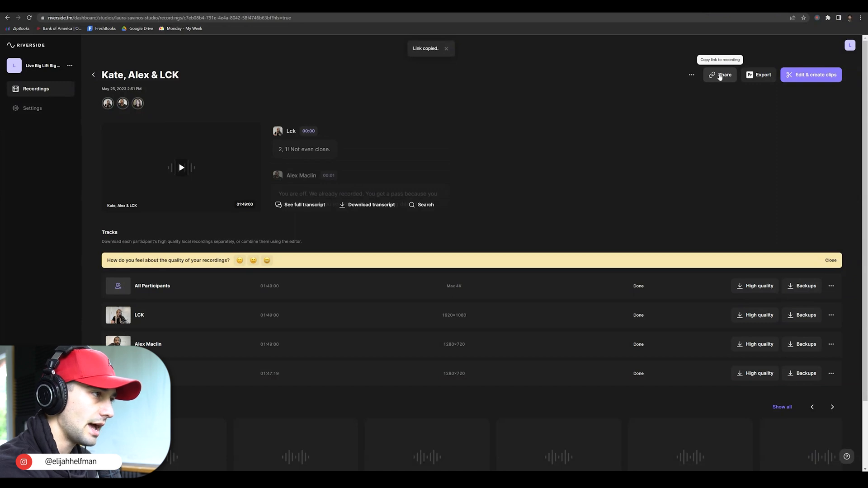
mouse_move(745, 248)
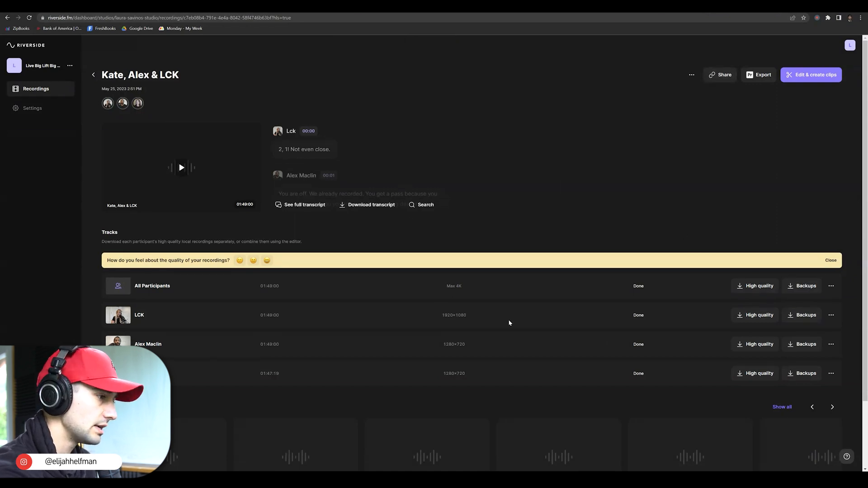
mouse_move(754, 314)
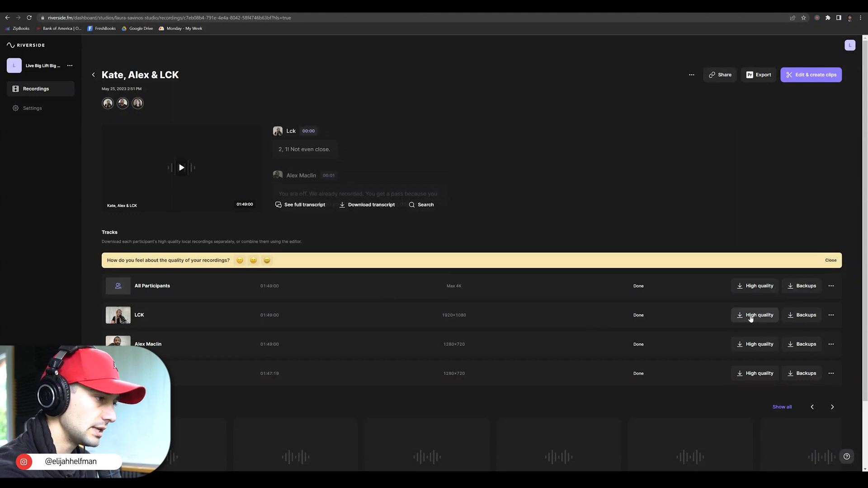
Step: View the LCK track's download options, then copy the share link again
left_click(757, 314)
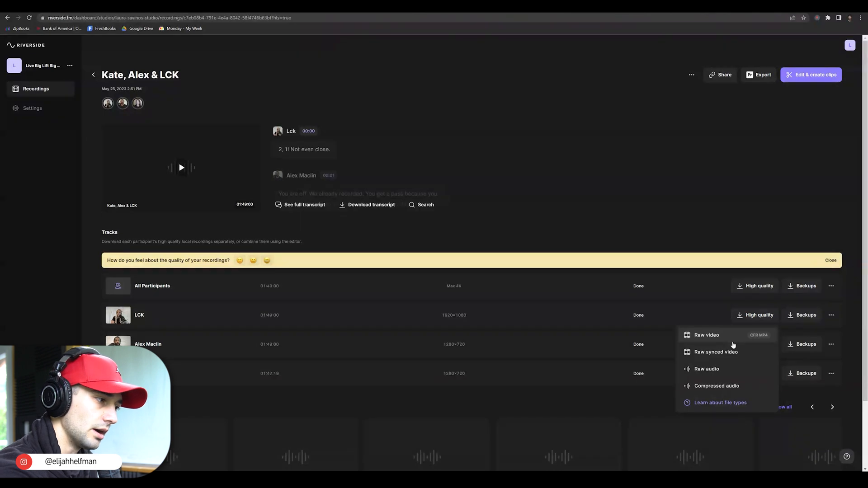
mouse_move(722, 335)
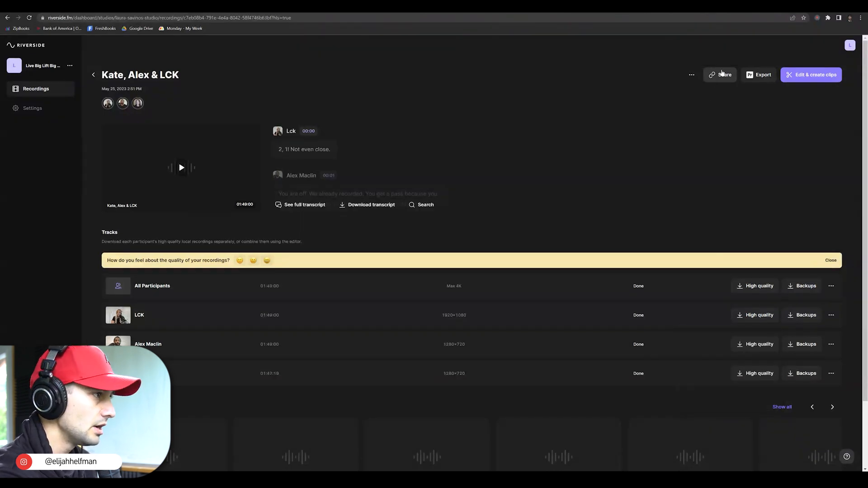
left_click(723, 75)
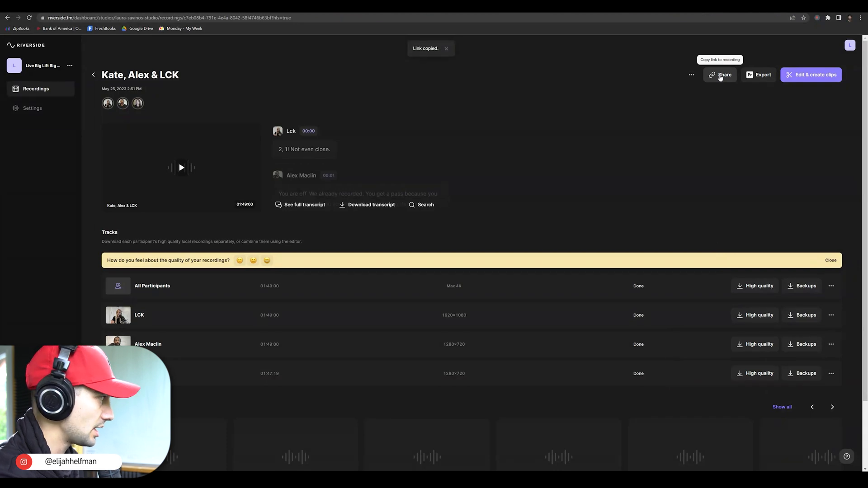
mouse_move(637, 15)
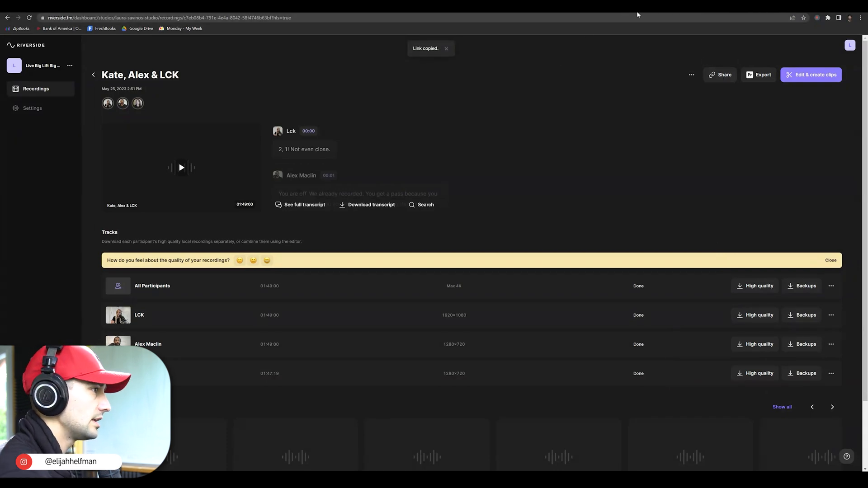